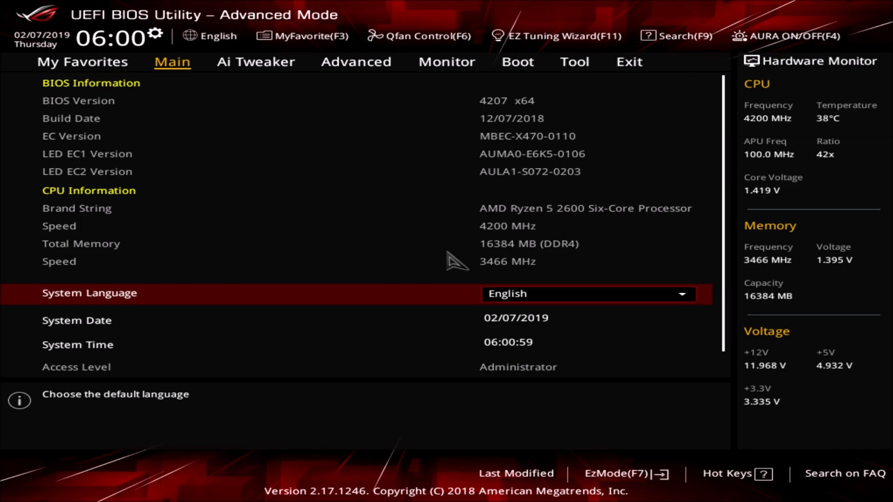
# Scroll past the BIOS and CPU info, then open Ai Tweaker's DRAM Timing Control page
pyautogui.scroll(-3)
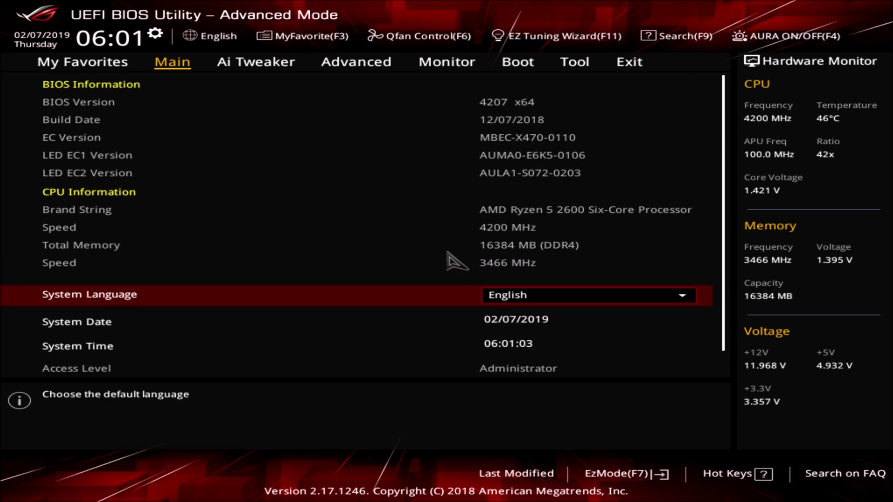
pyautogui.click(255, 61)
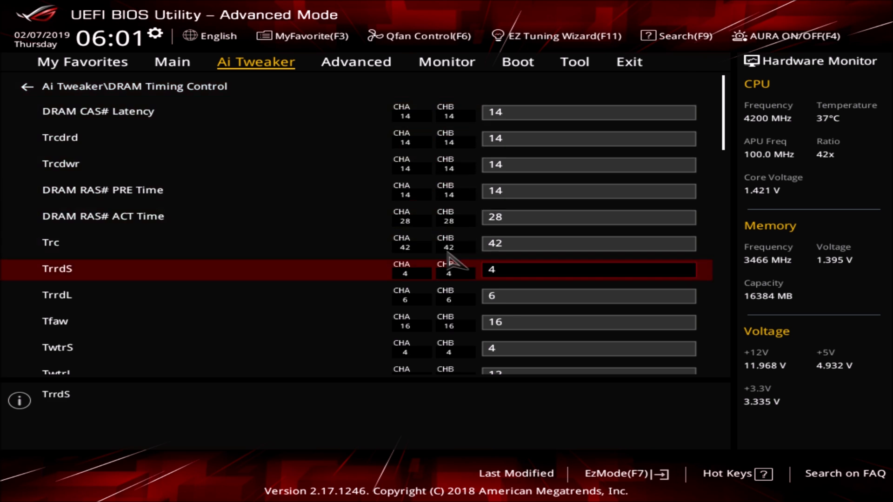
# Scroll through all DRAM timings from CAS latency 14 down, then back up
pyautogui.scroll(-3)
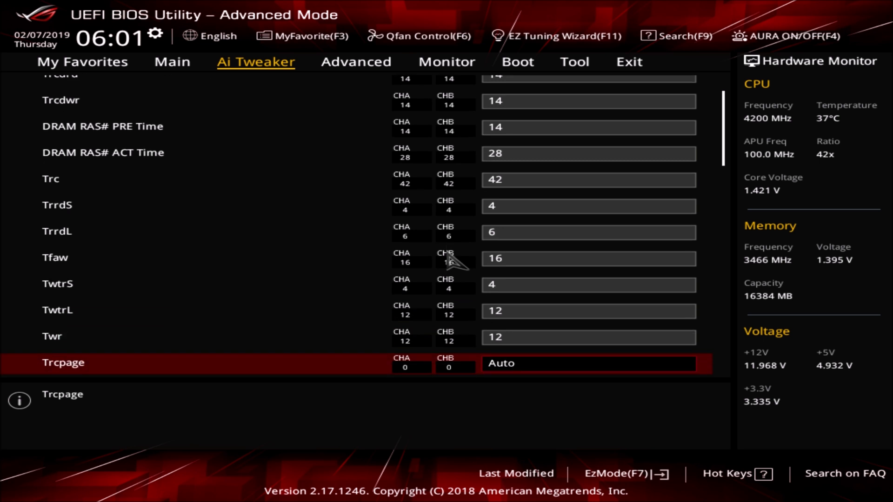
pyautogui.scroll(-3)
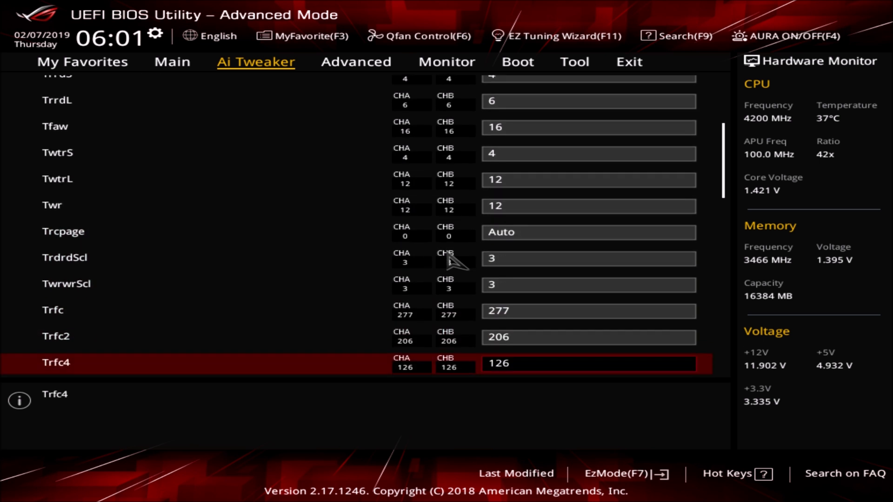
pyautogui.scroll(-3)
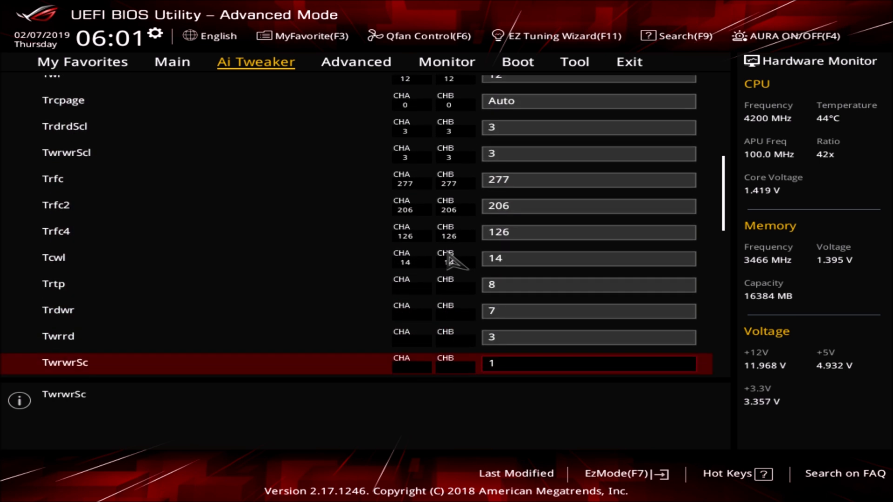
pyautogui.scroll(-3)
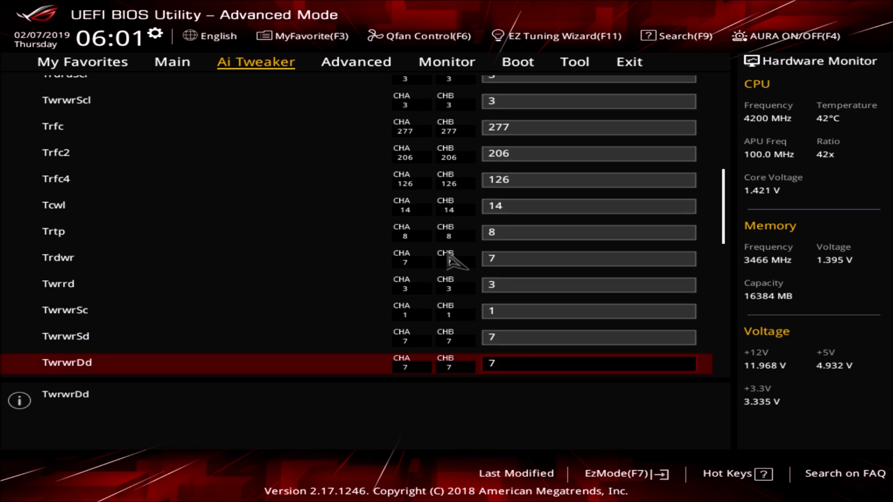
pyautogui.scroll(-3)
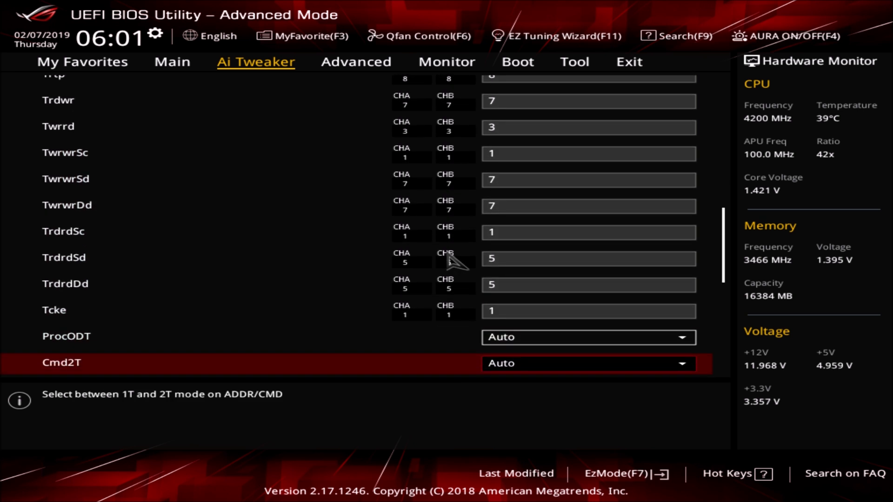
pyautogui.scroll(-3)
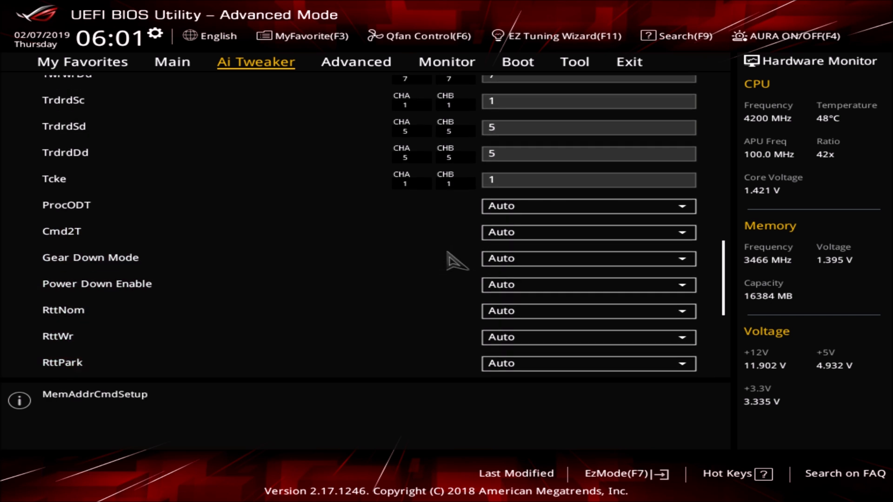
pyautogui.scroll(3)
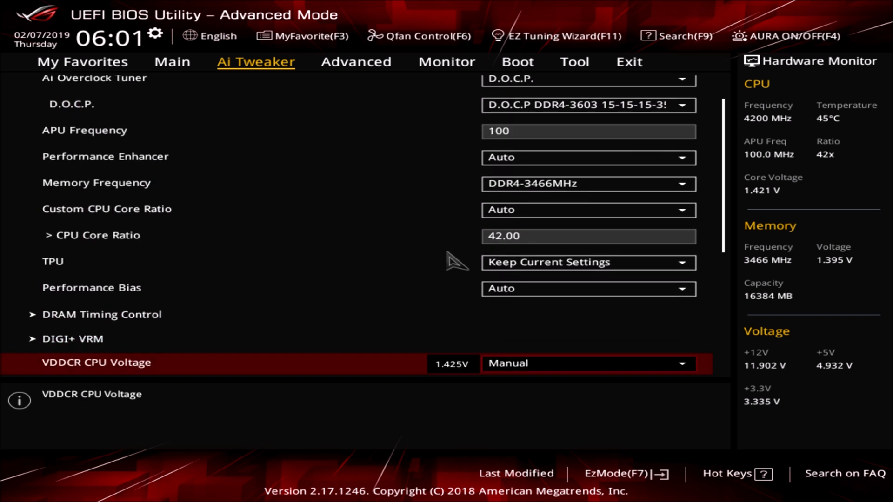
# Check the 1.425V CPU and 1.395V DRAM voltages, then enter DIGI+ VRM
pyautogui.scroll(-3)
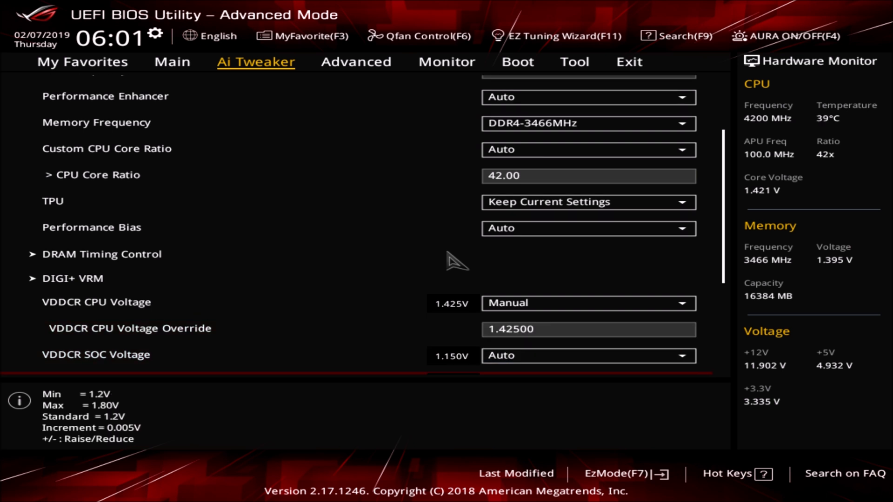
pyautogui.scroll(-3)
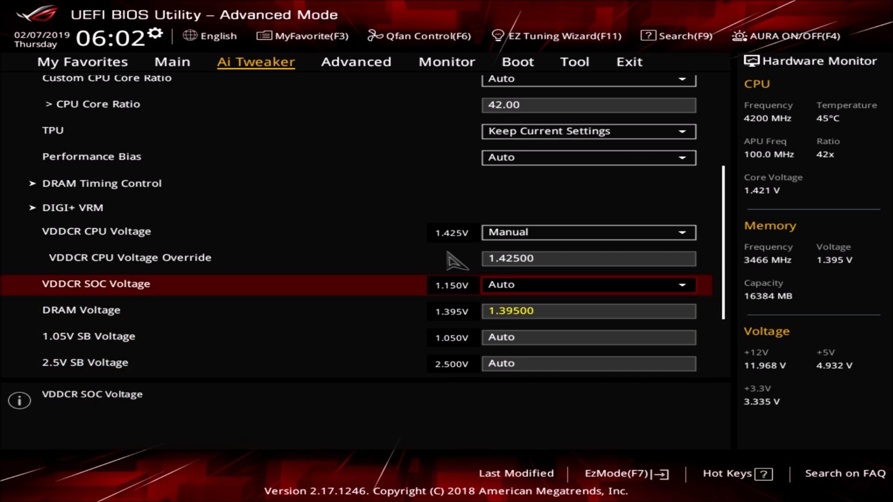
pyautogui.click(76, 208)
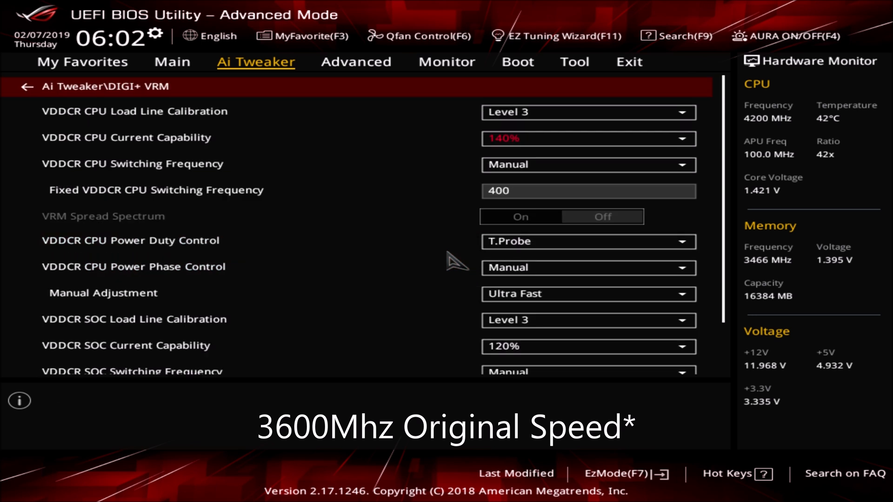
# Keep VDDCR CPU Load Line Calibration at Level 3 and scroll the VRM list
pyautogui.click(588, 112)
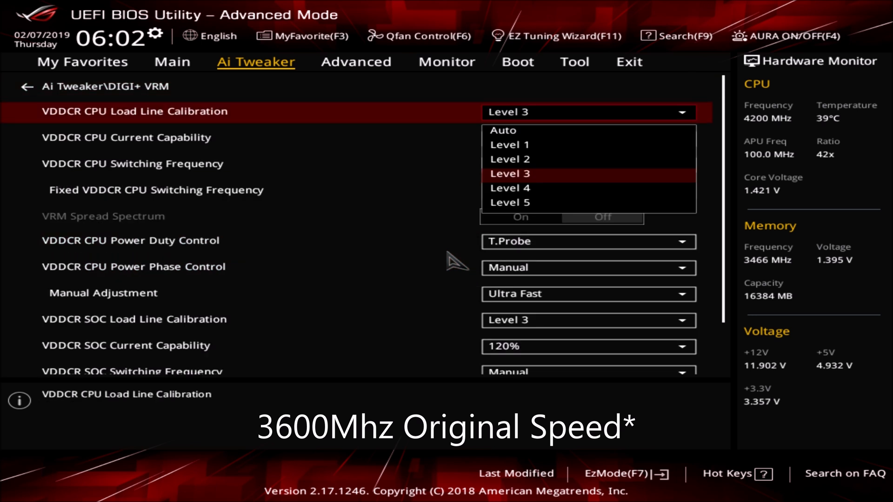
pyautogui.click(509, 173)
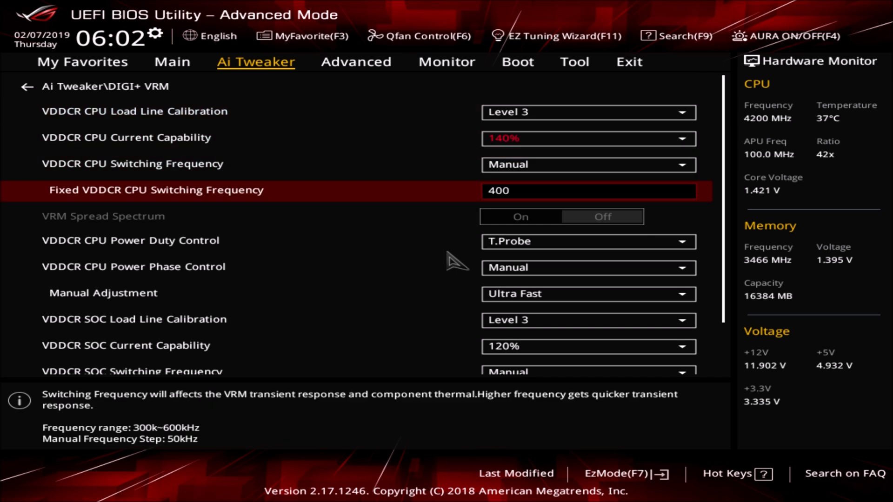
pyautogui.scroll(-3)
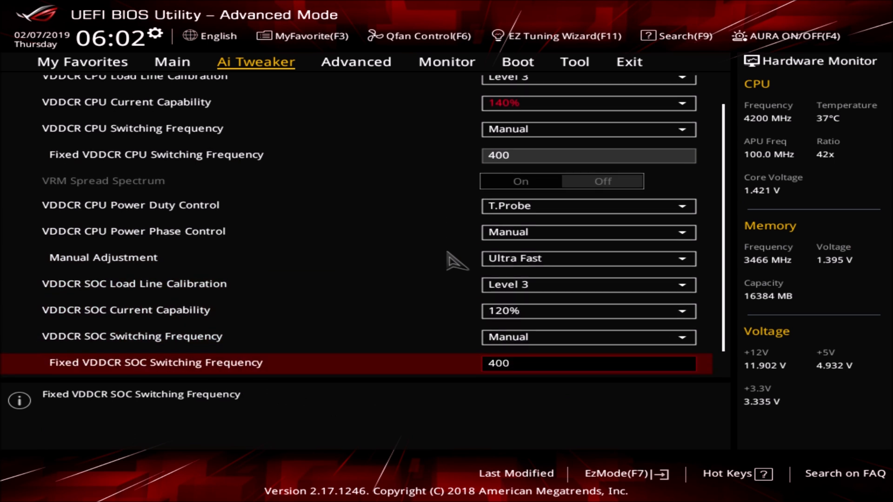
pyautogui.scroll(3)
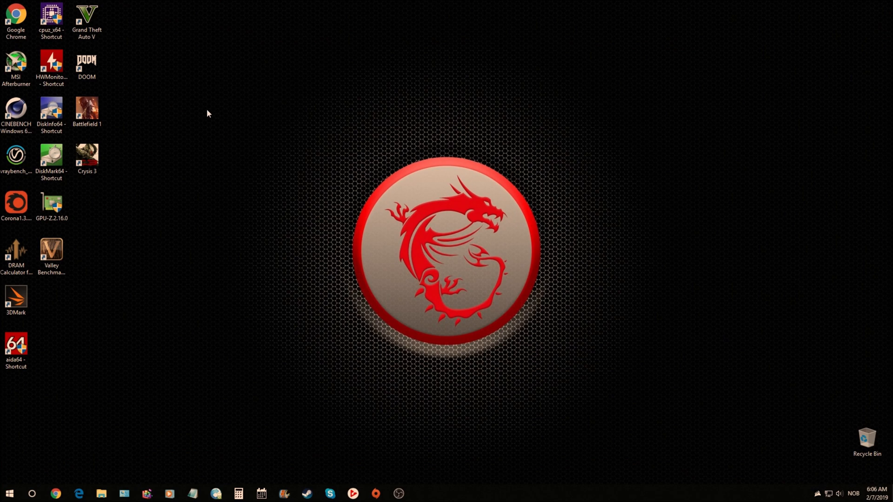
# Launch Cinebench R15 and run the multi-core CPU test, scoring 1450 cb
pyautogui.doubleClick(16, 110)
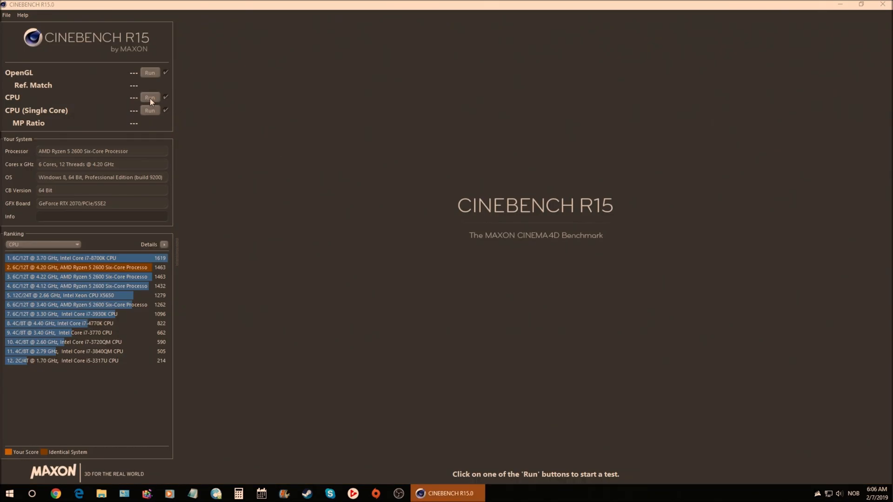
pyautogui.click(150, 97)
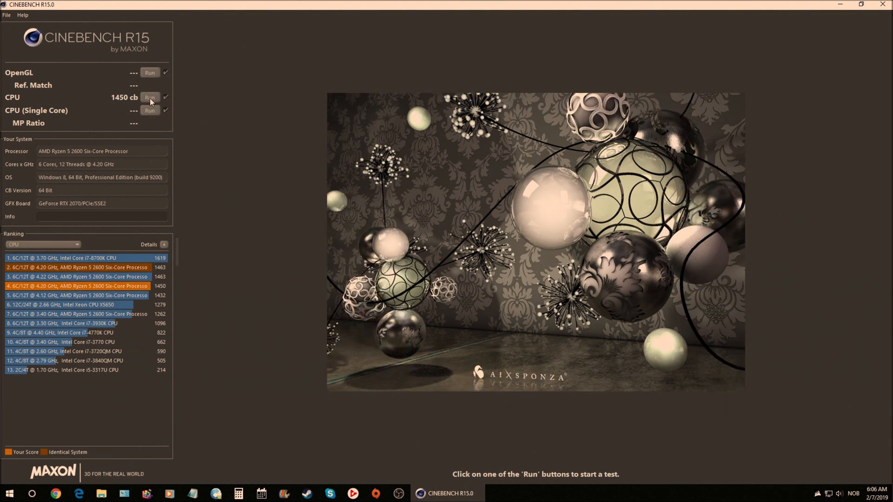
pyautogui.moveTo(137, 301)
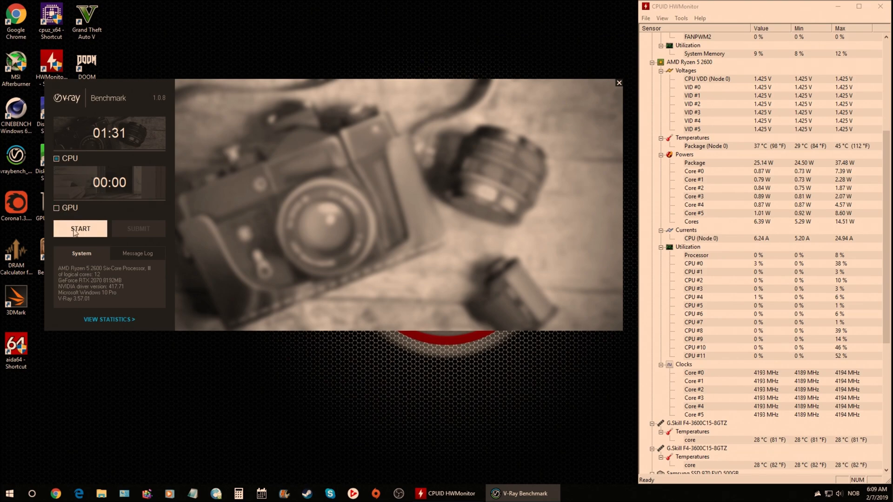
# Start the V-Ray Benchmark CPU render while HWMonitor shows twelve threads loaded
pyautogui.click(81, 228)
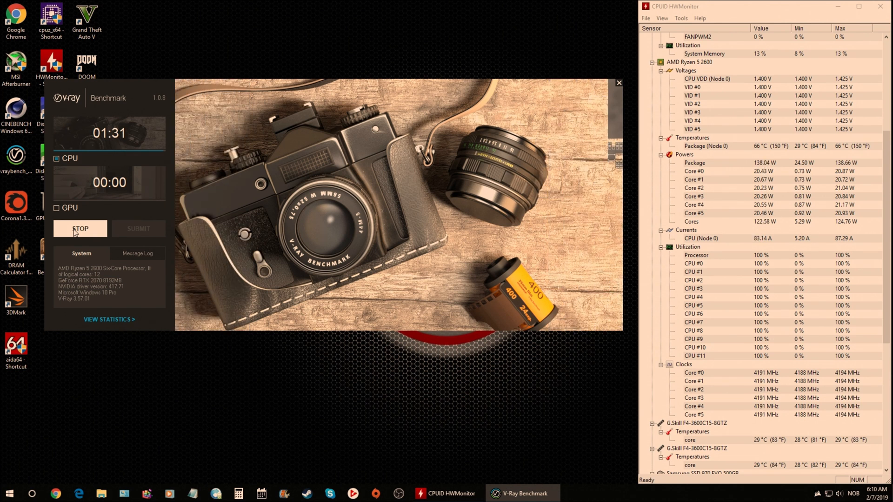
pyautogui.click(80, 229)
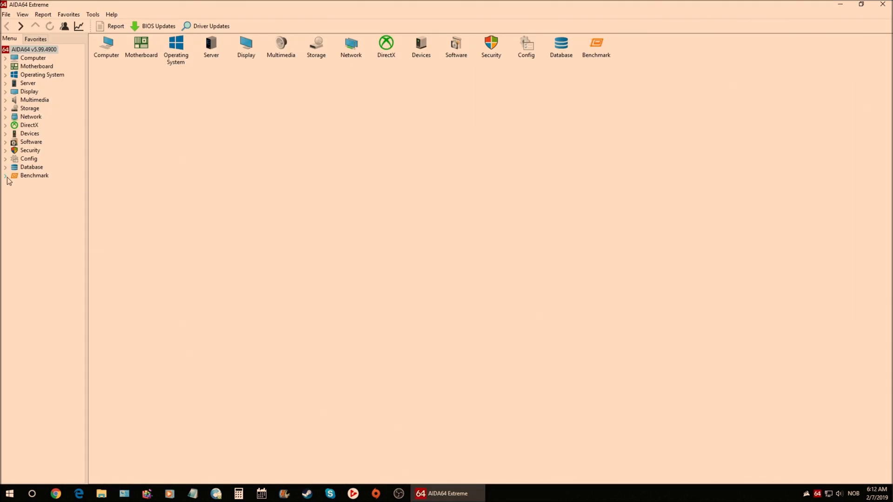
# View AIDA64's Memory Read, Write, Copy and Latency benchmark rankings
pyautogui.click(5, 176)
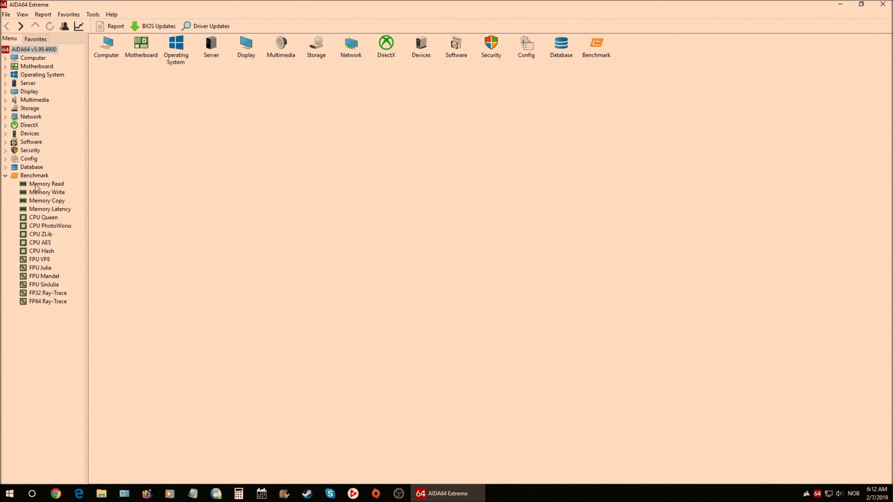
pyautogui.click(47, 183)
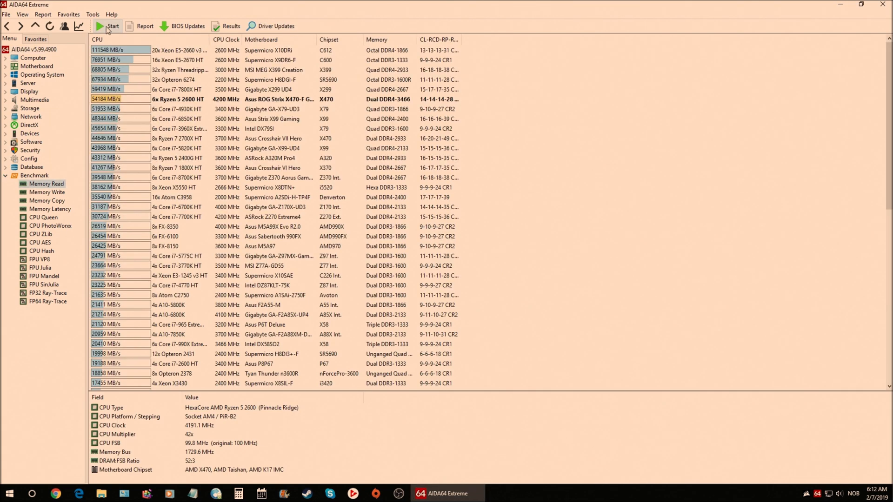
pyautogui.moveTo(424, 104)
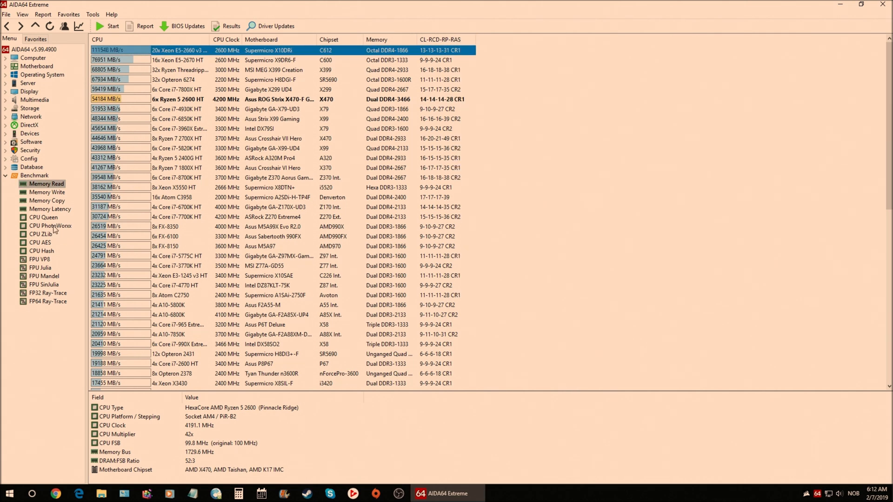
pyautogui.click(112, 26)
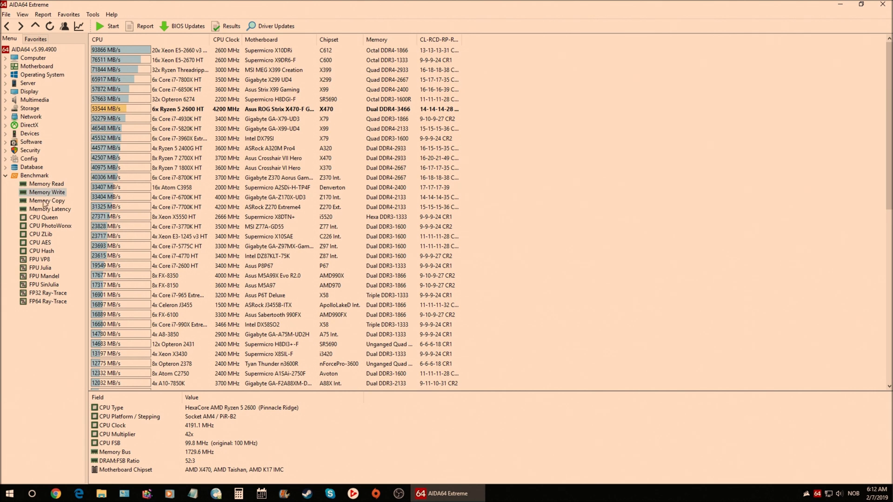
pyautogui.click(112, 25)
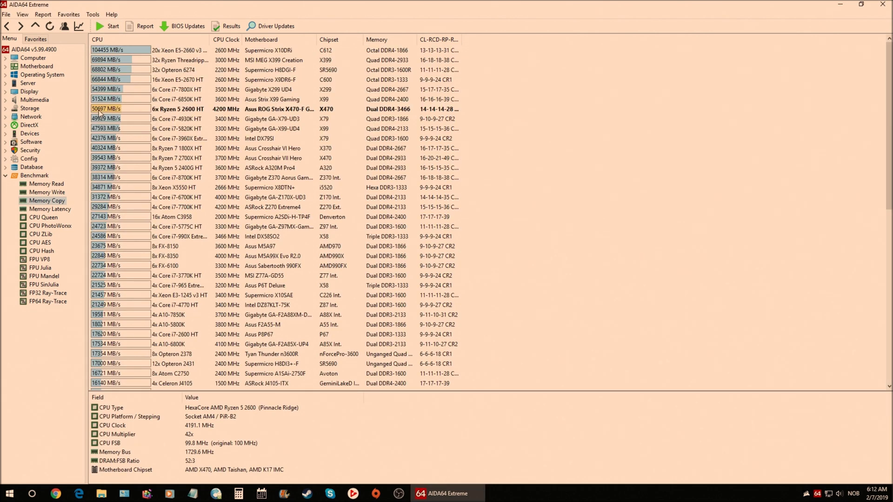
pyautogui.moveTo(49, 203)
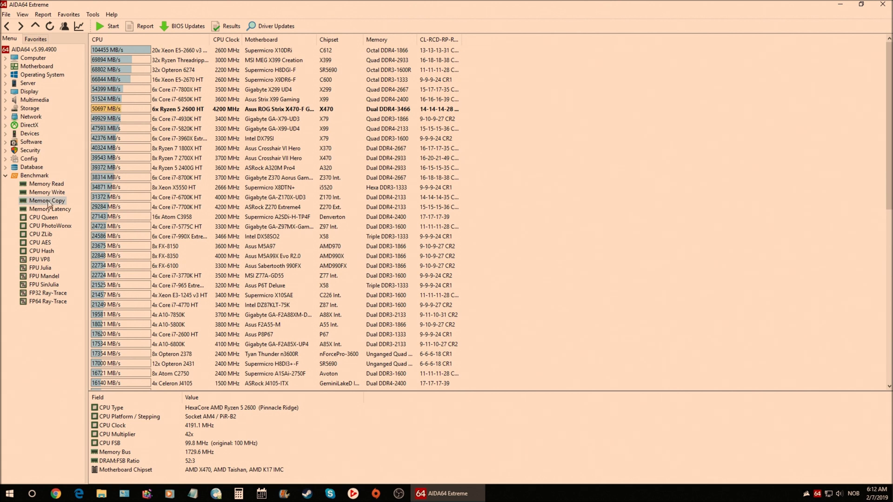
pyautogui.click(107, 26)
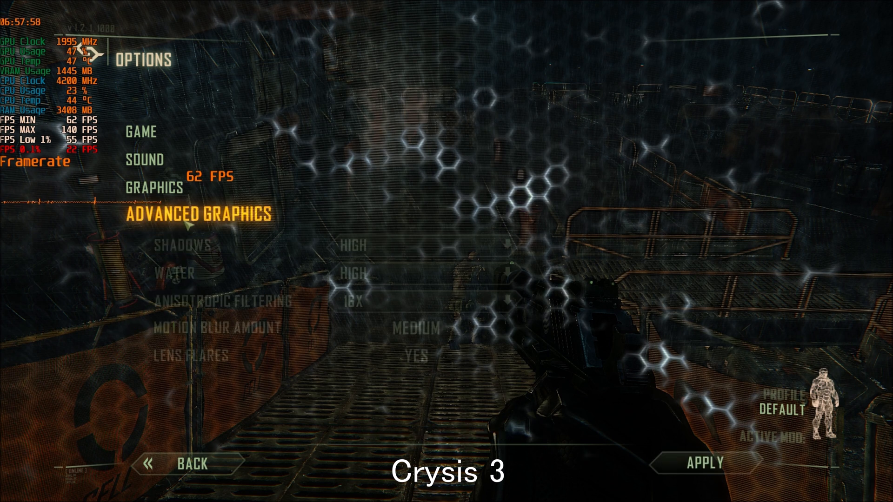
# Open Crysis 3's Advanced Graphics: High shadows and water, 16x anisotropic filtering
pyautogui.click(199, 215)
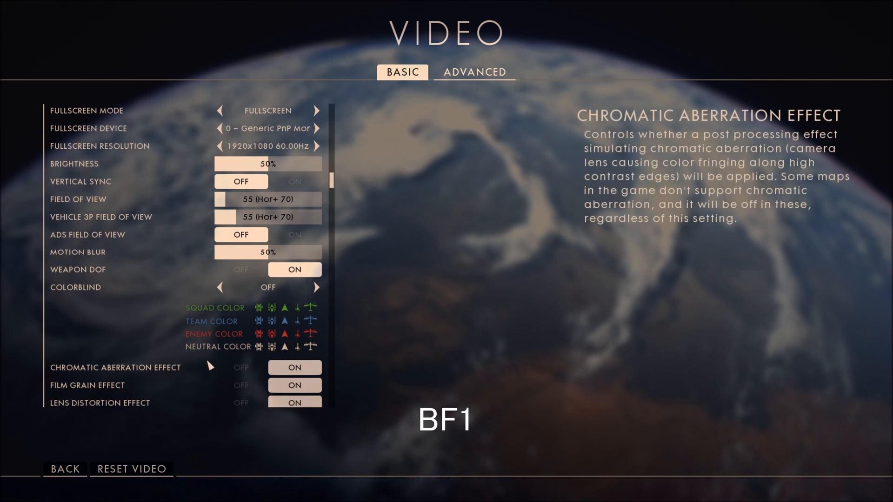
# Scroll Battlefield 1's basic video list and show the Advanced tab's Ultra settings
pyautogui.scroll(-3)
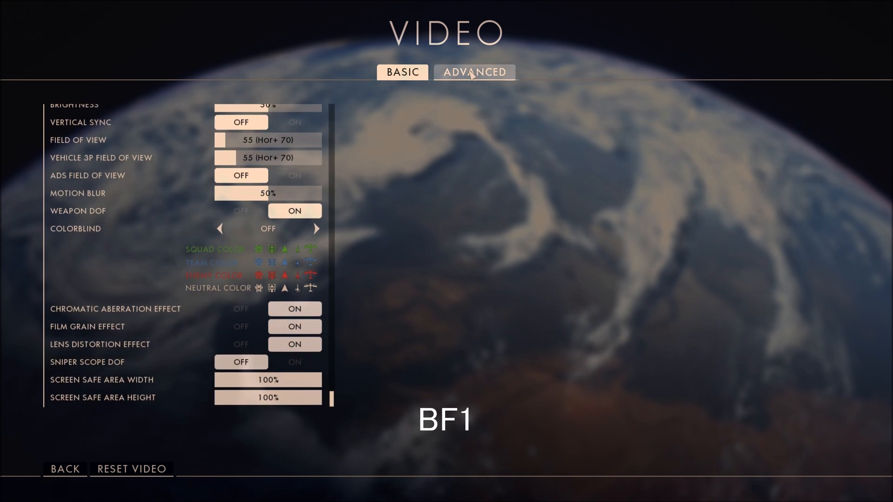
pyautogui.click(474, 72)
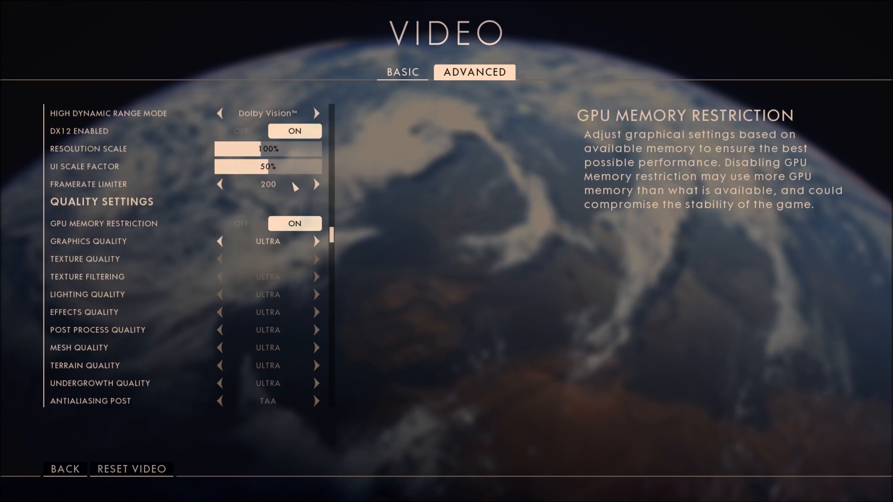
pyautogui.moveTo(402, 73)
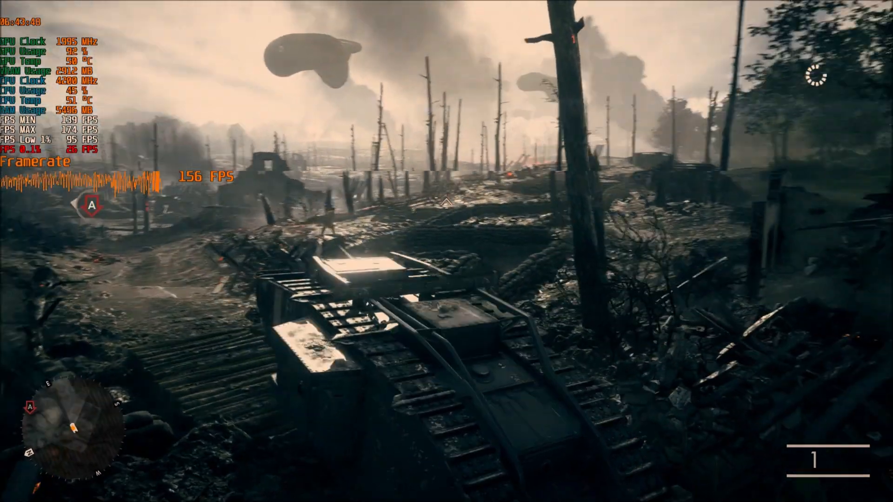
pyautogui.moveTo(447, 252)
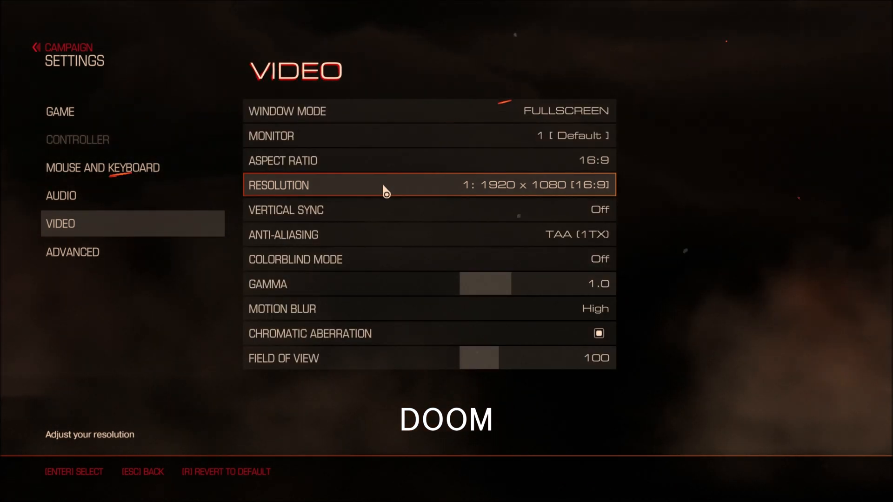
# Show DOOM's advanced graphics options with OpenGL 4.5 and Ultra quality
pyautogui.click(72, 251)
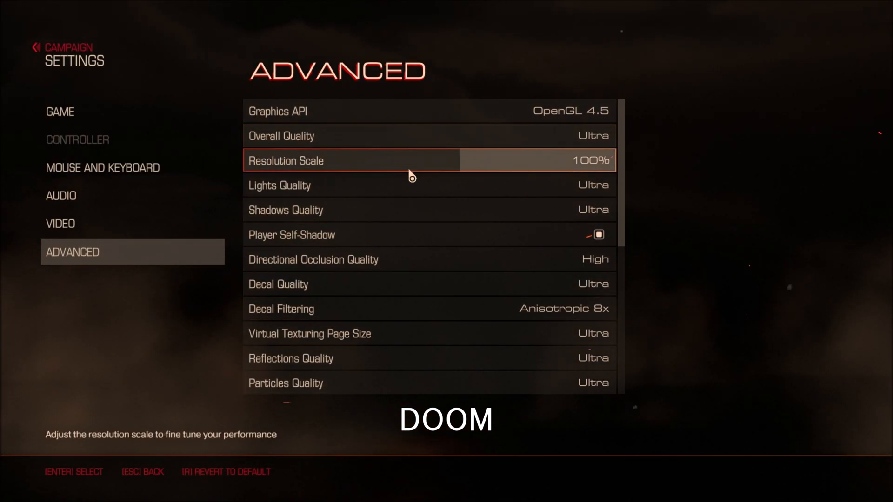
pyautogui.press('up')
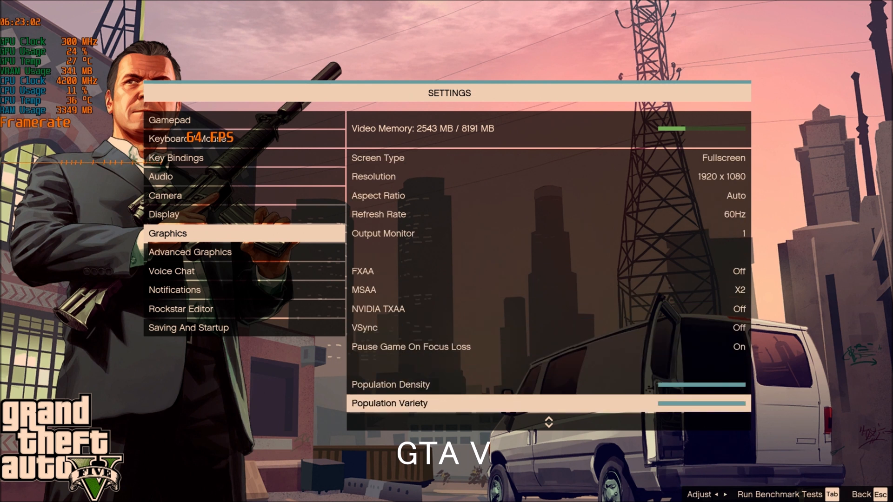
# Check the Very High texture, shader and shadow quality, then drive the city at about 124 FPS
pyautogui.scroll(-3)
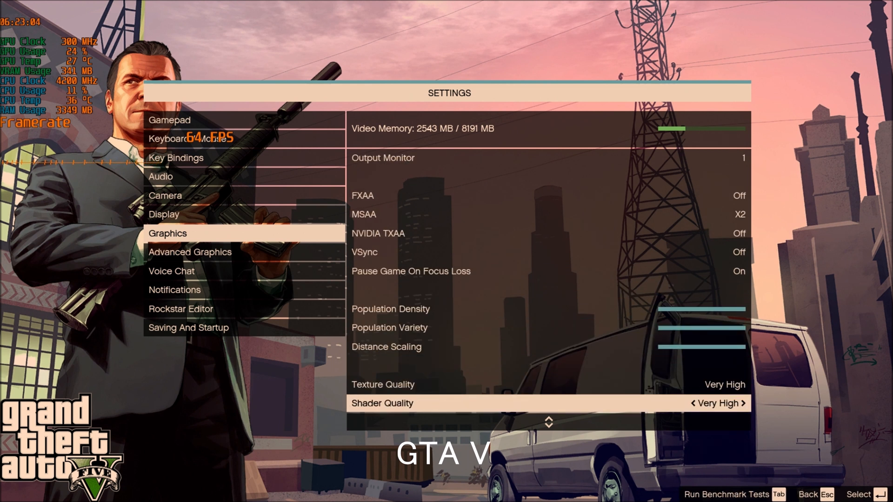
pyautogui.scroll(-3)
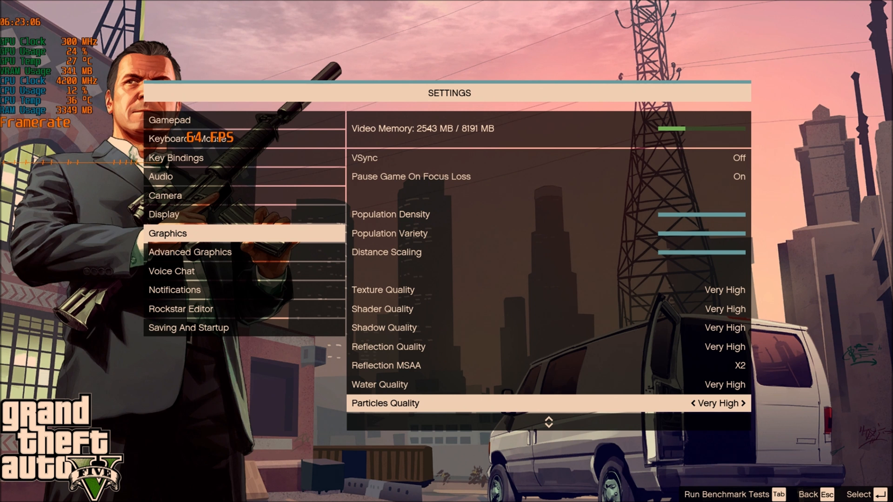
pyautogui.scroll(-3)
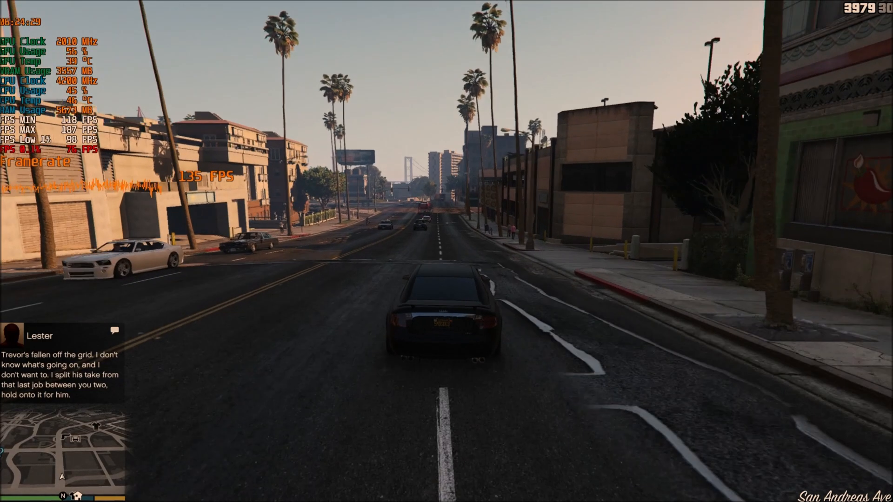
pyautogui.press('w')
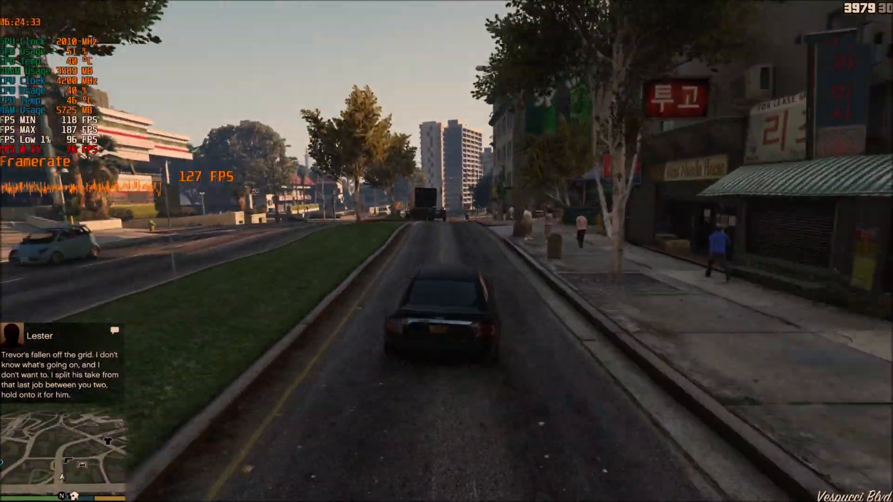
pyautogui.press('w')
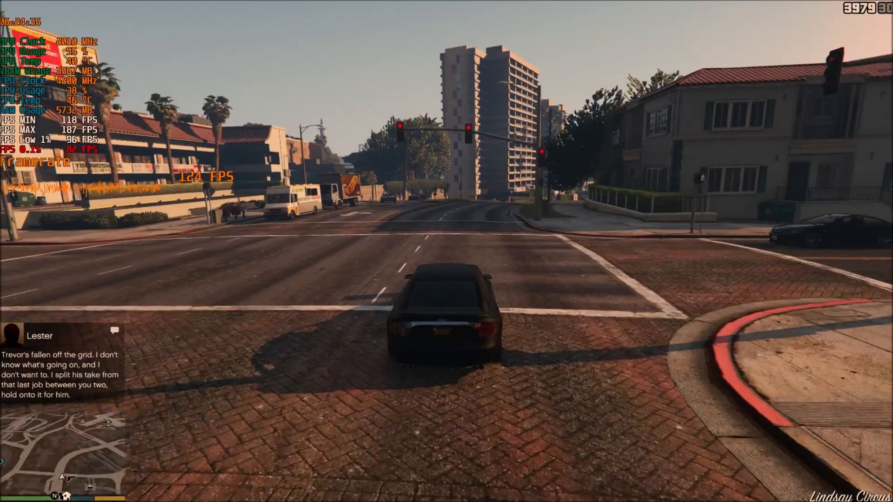